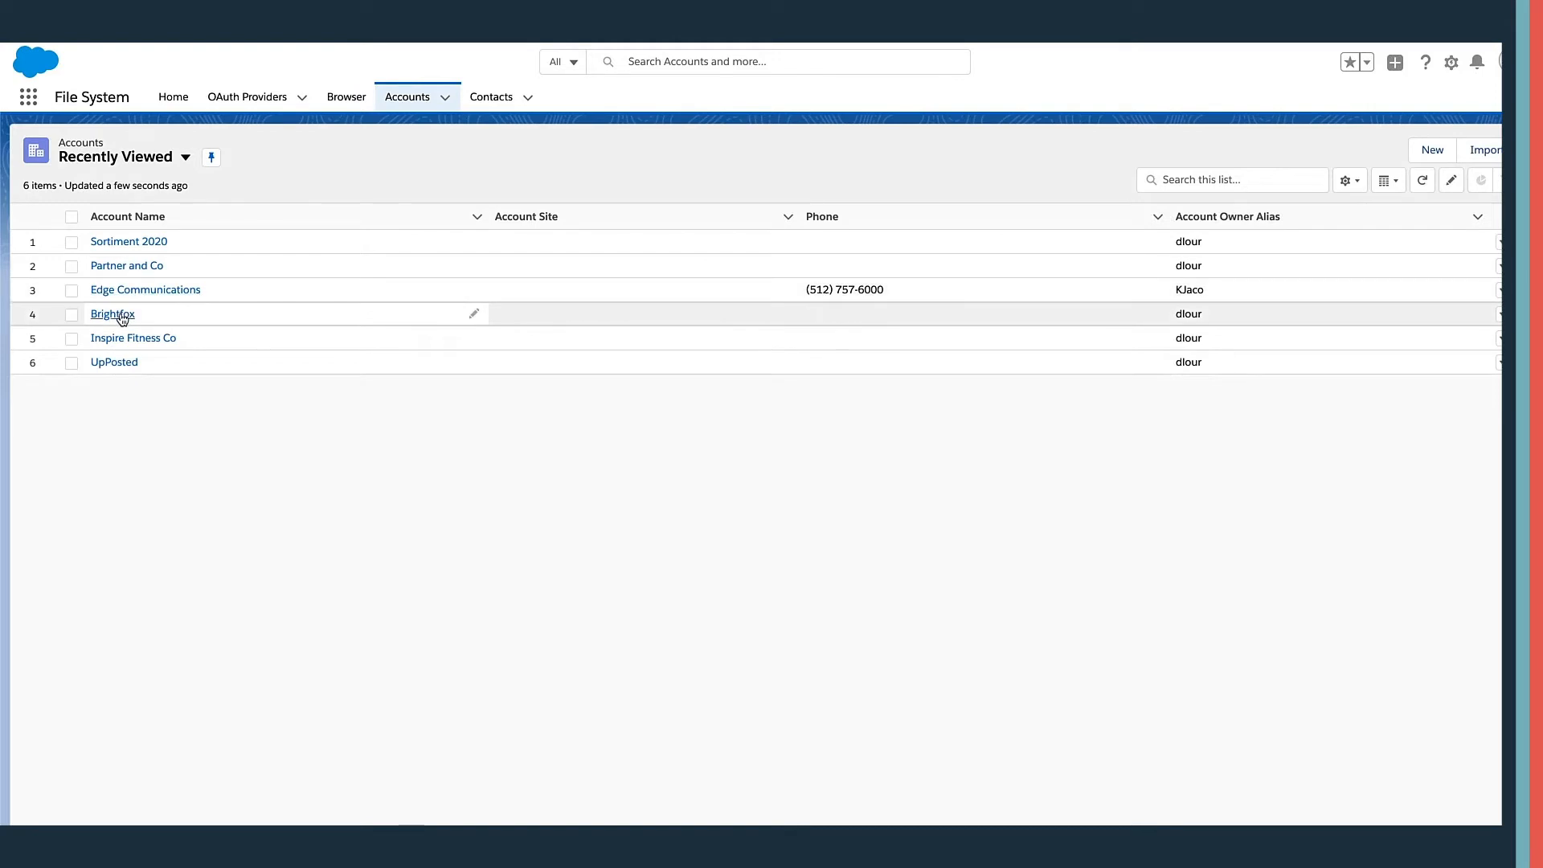
- Open the Brightfox account record from Recently Viewed, landing on its Sharepoint tab
{"action": "left_click", "coordinate": [113, 313]}
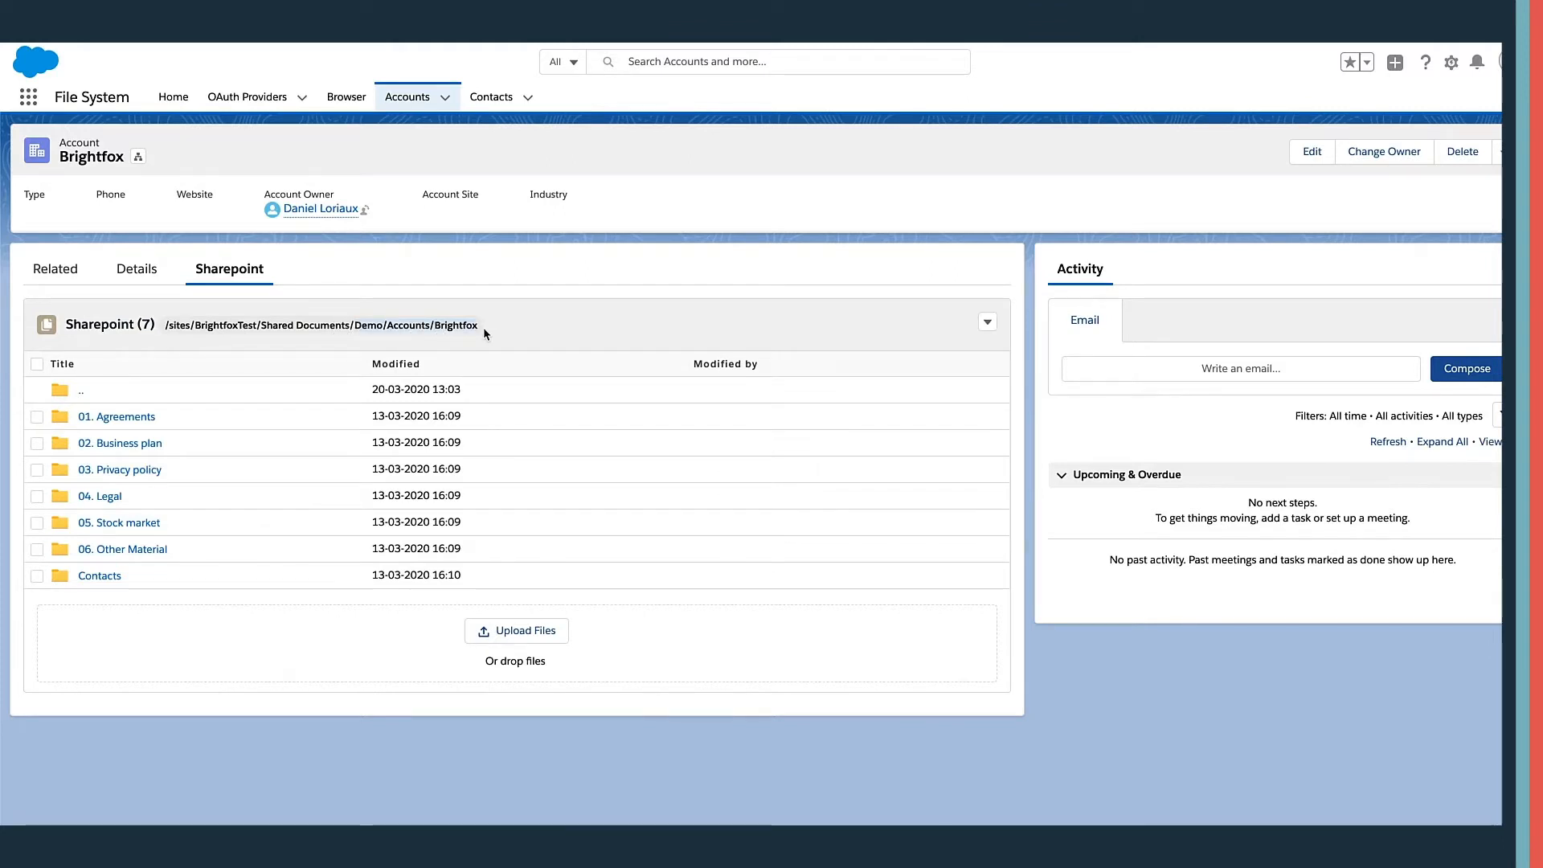
{"action": "left_click", "coordinate": [54, 269]}
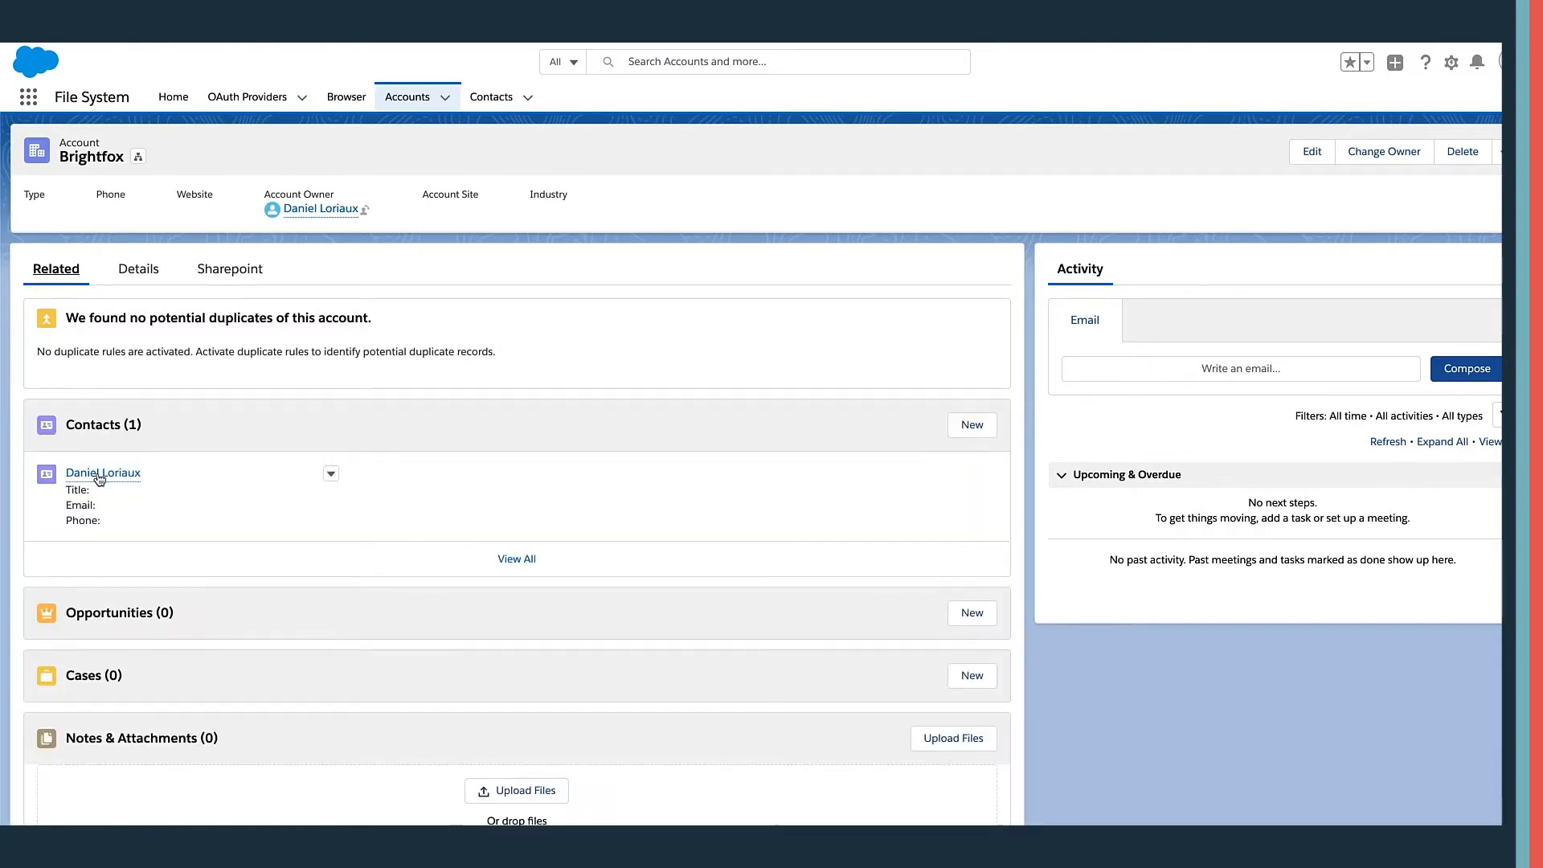
{"action": "left_click", "coordinate": [101, 472]}
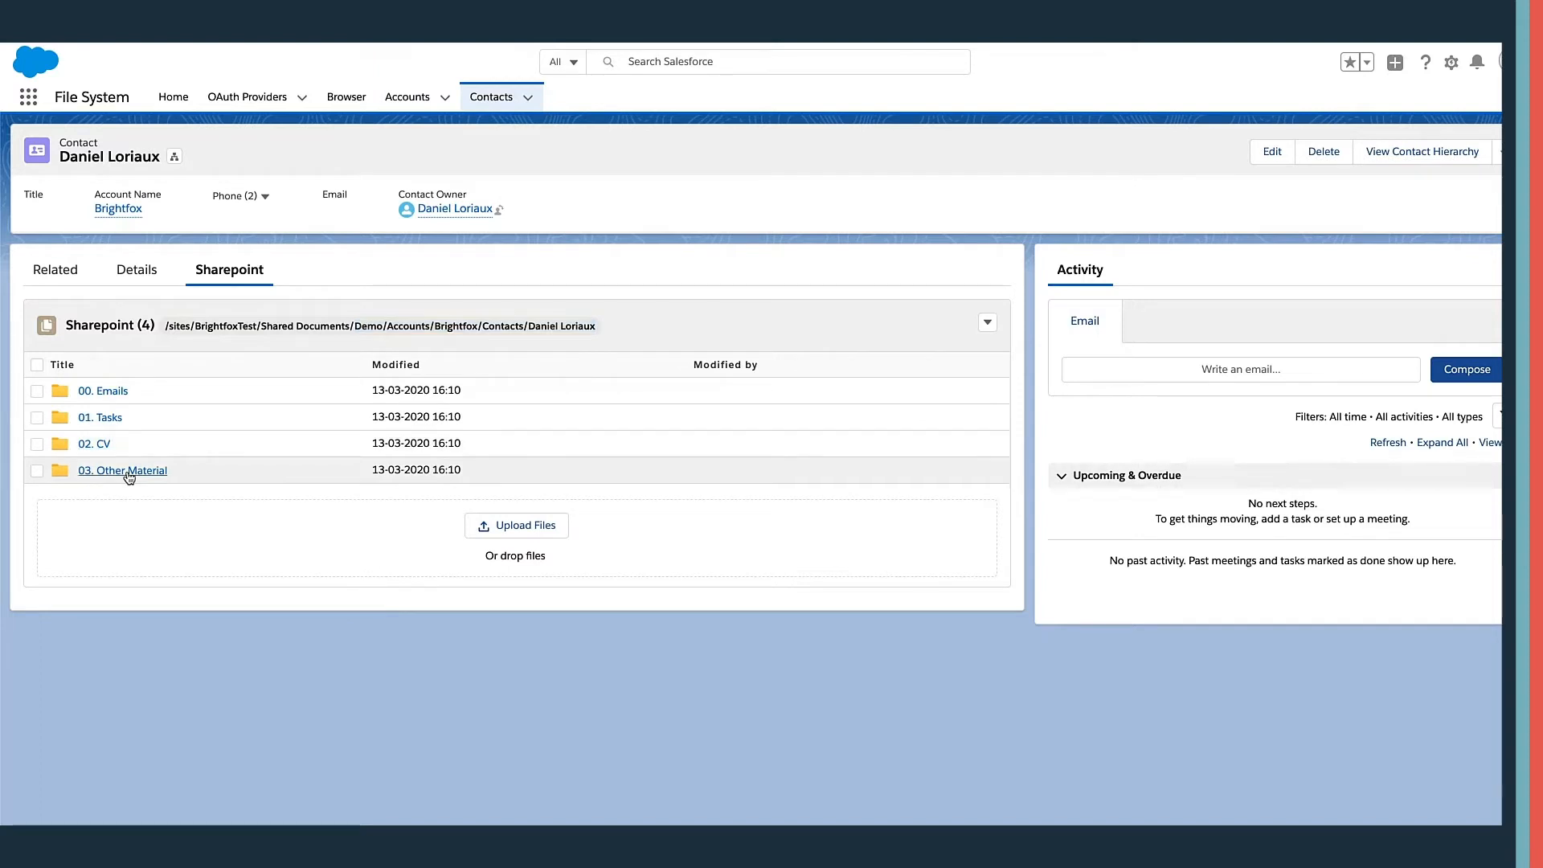
{"action": "left_click", "coordinate": [122, 470]}
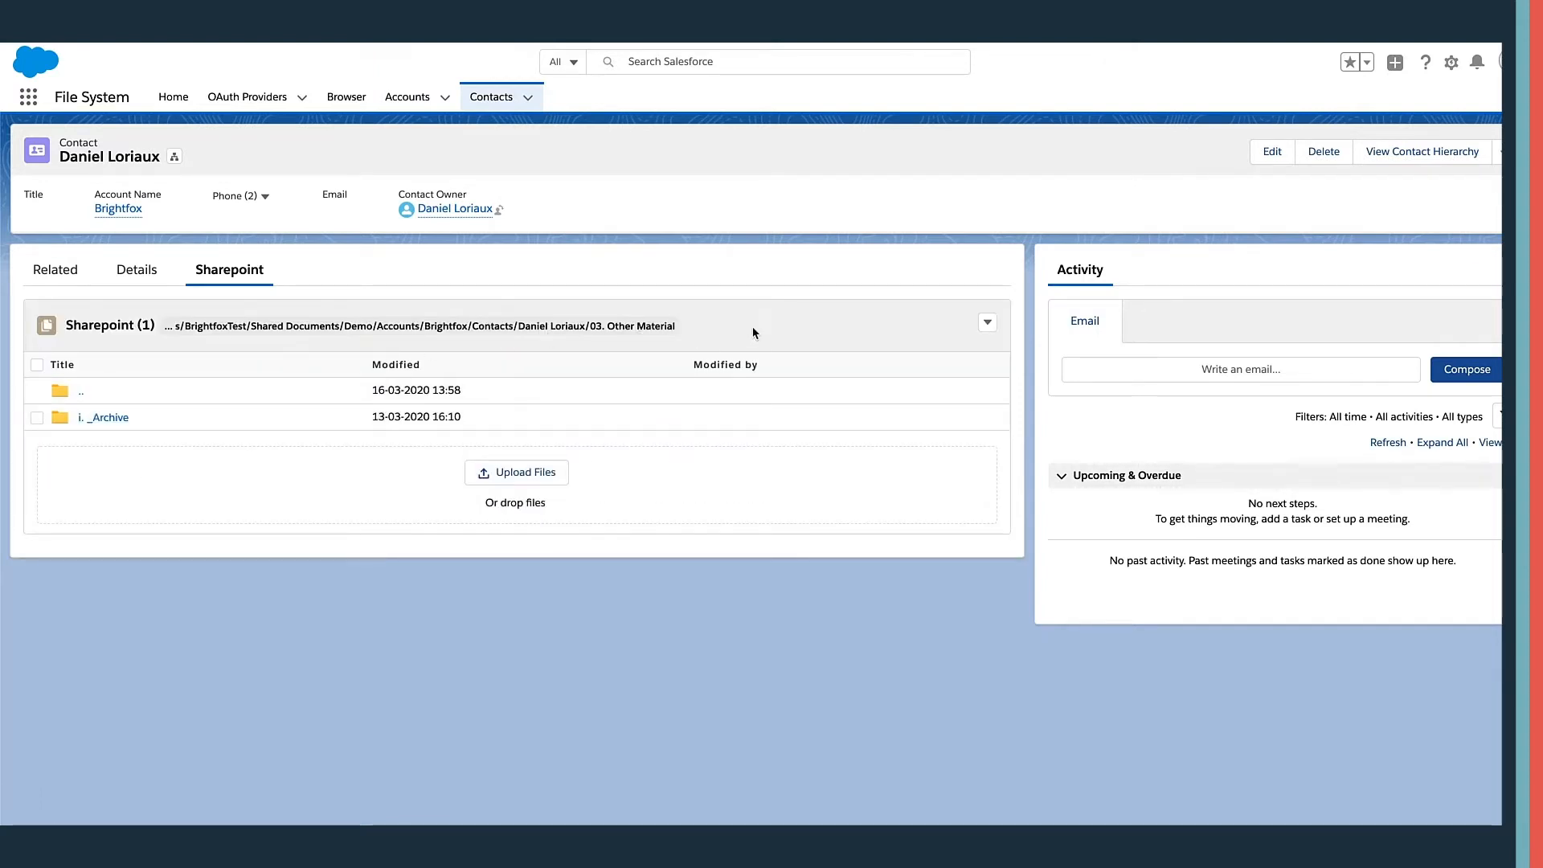
{"action": "left_click", "coordinate": [985, 323]}
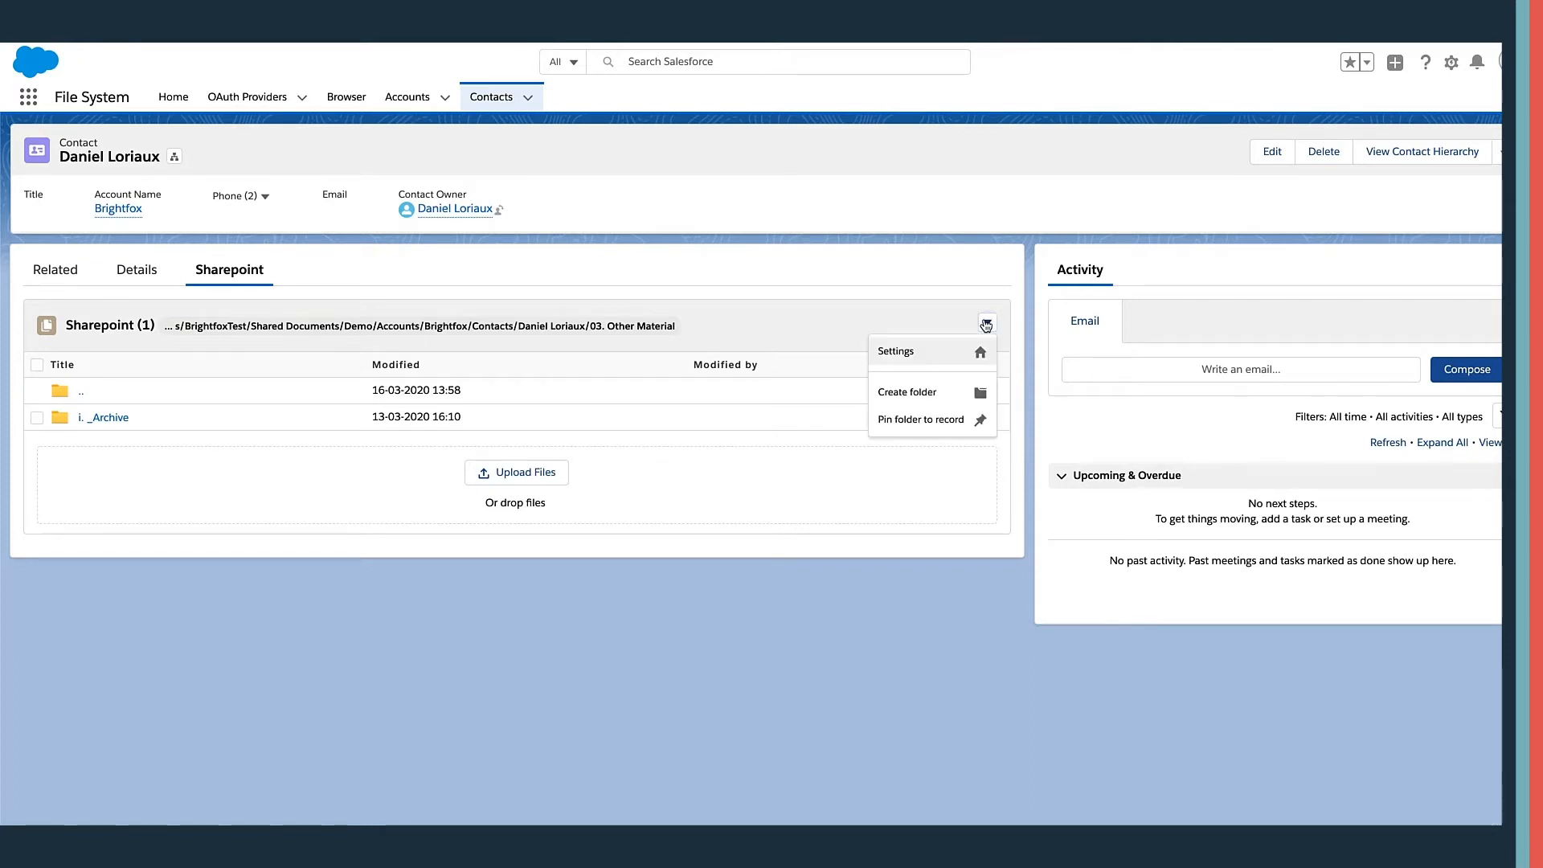
{"action": "mouse_move", "coordinate": [915, 386]}
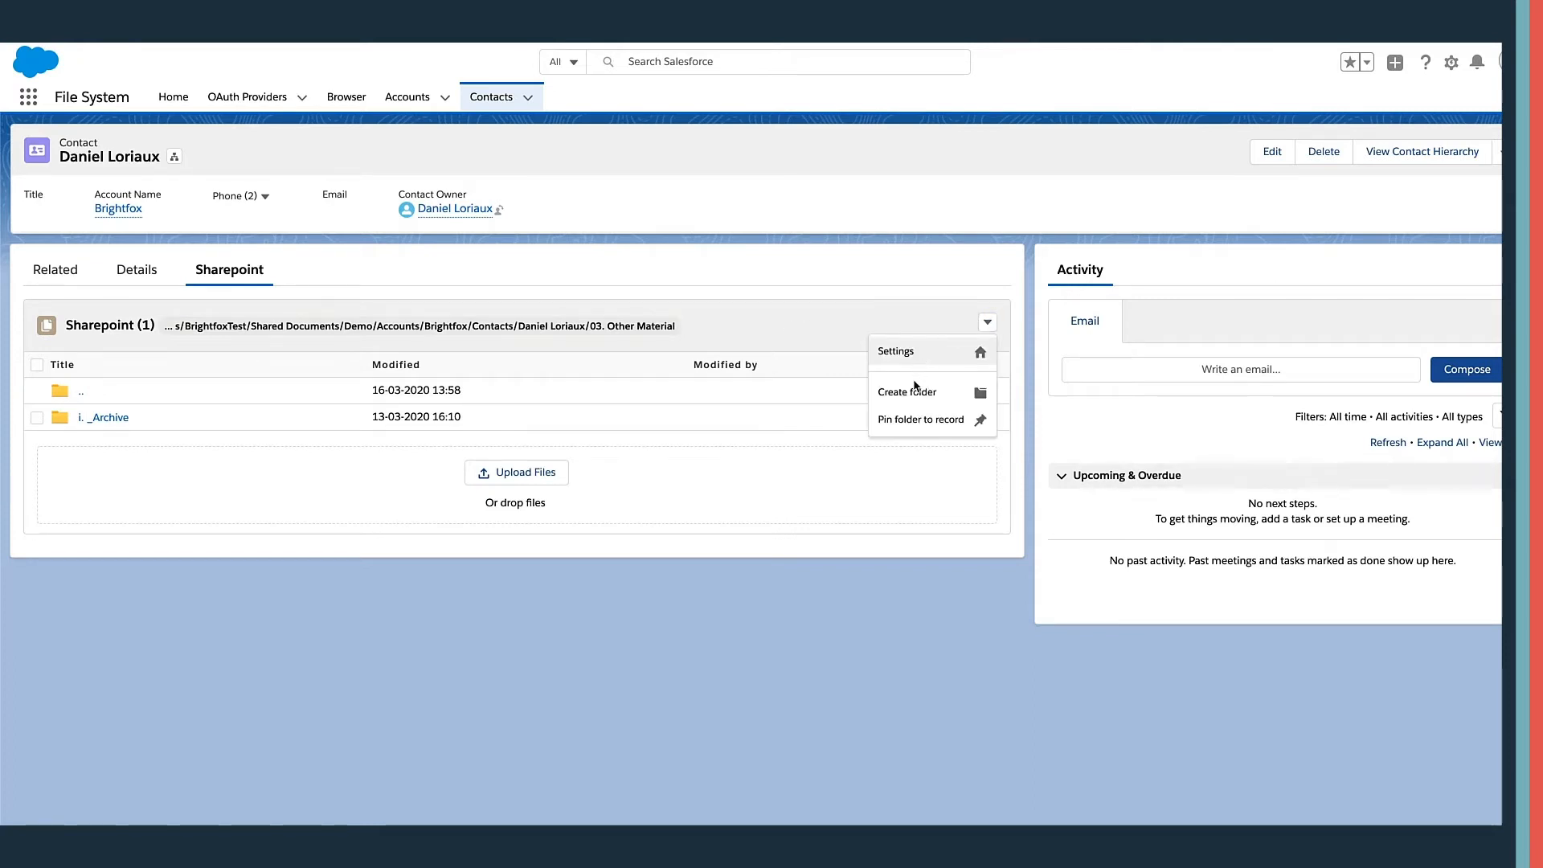
{"action": "mouse_move", "coordinate": [921, 419]}
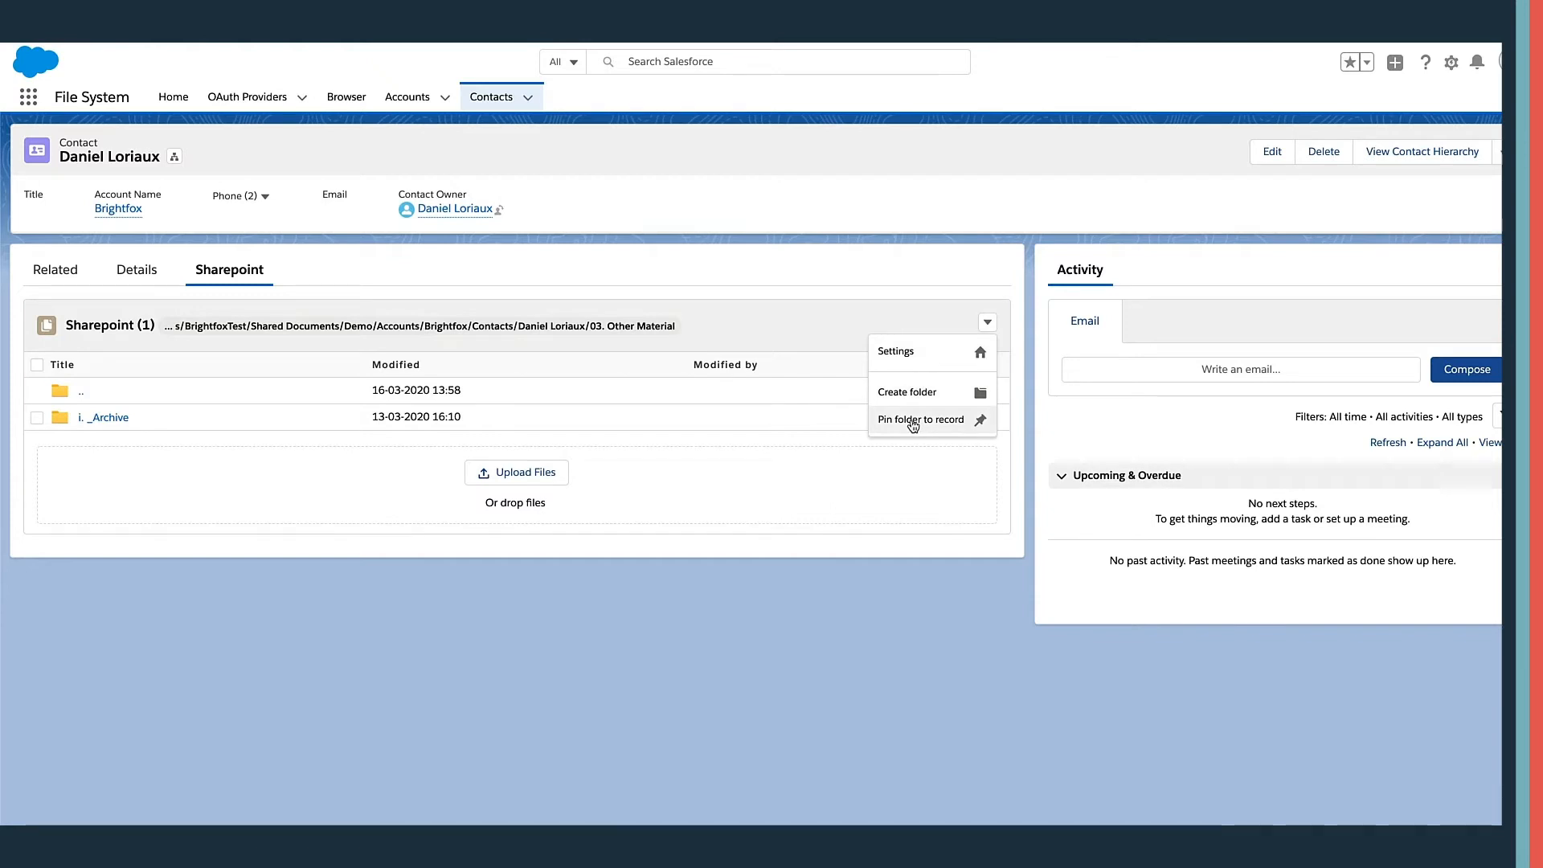
{"action": "left_click", "coordinate": [919, 419]}
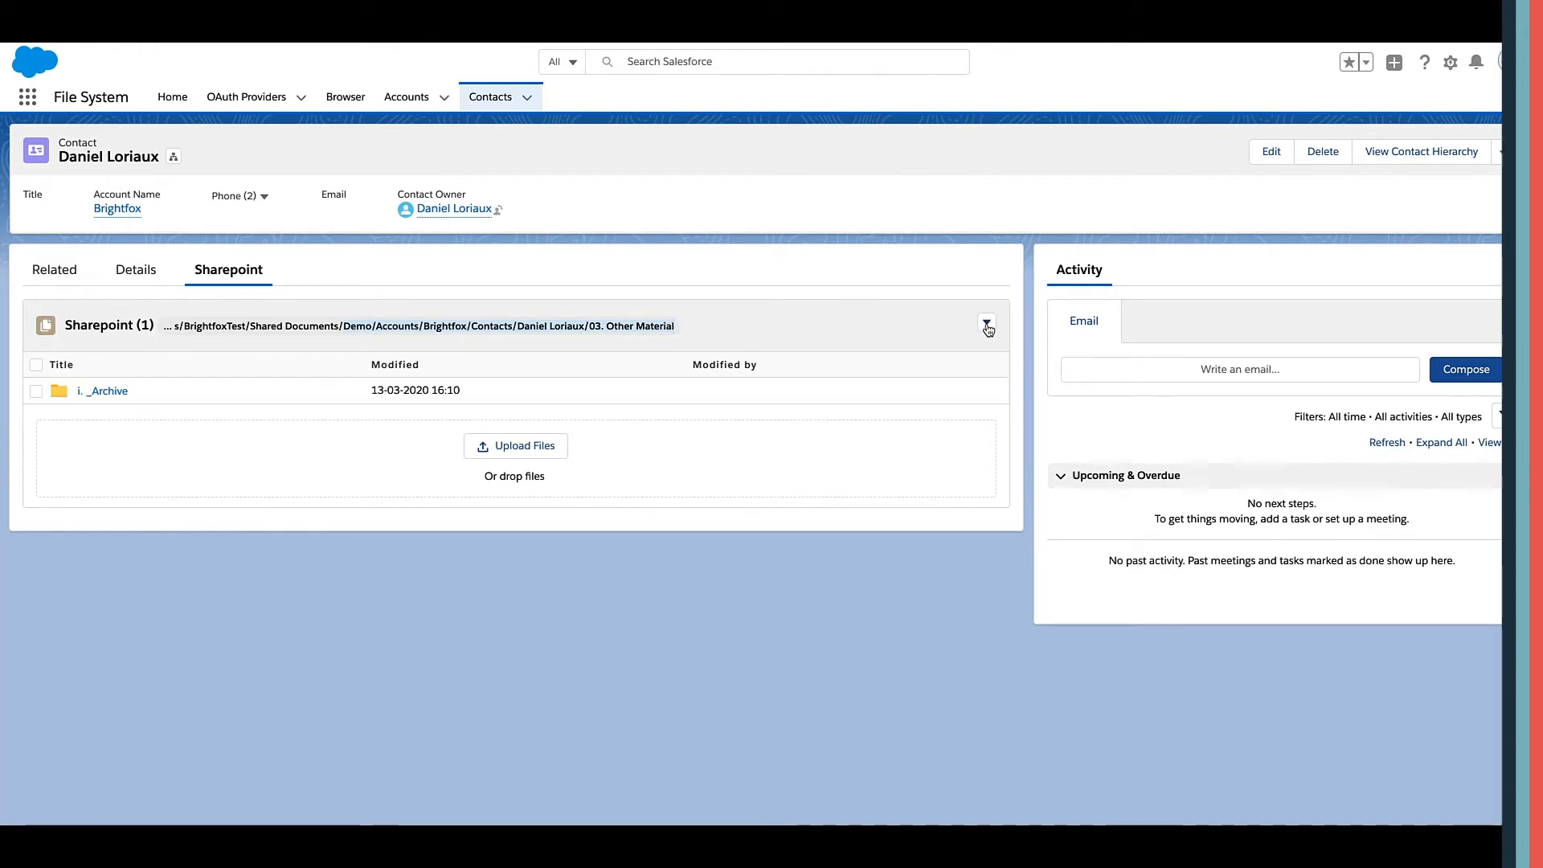
- Create a new folder named Documents inside Other Material and open it
{"action": "left_click", "coordinate": [986, 326]}
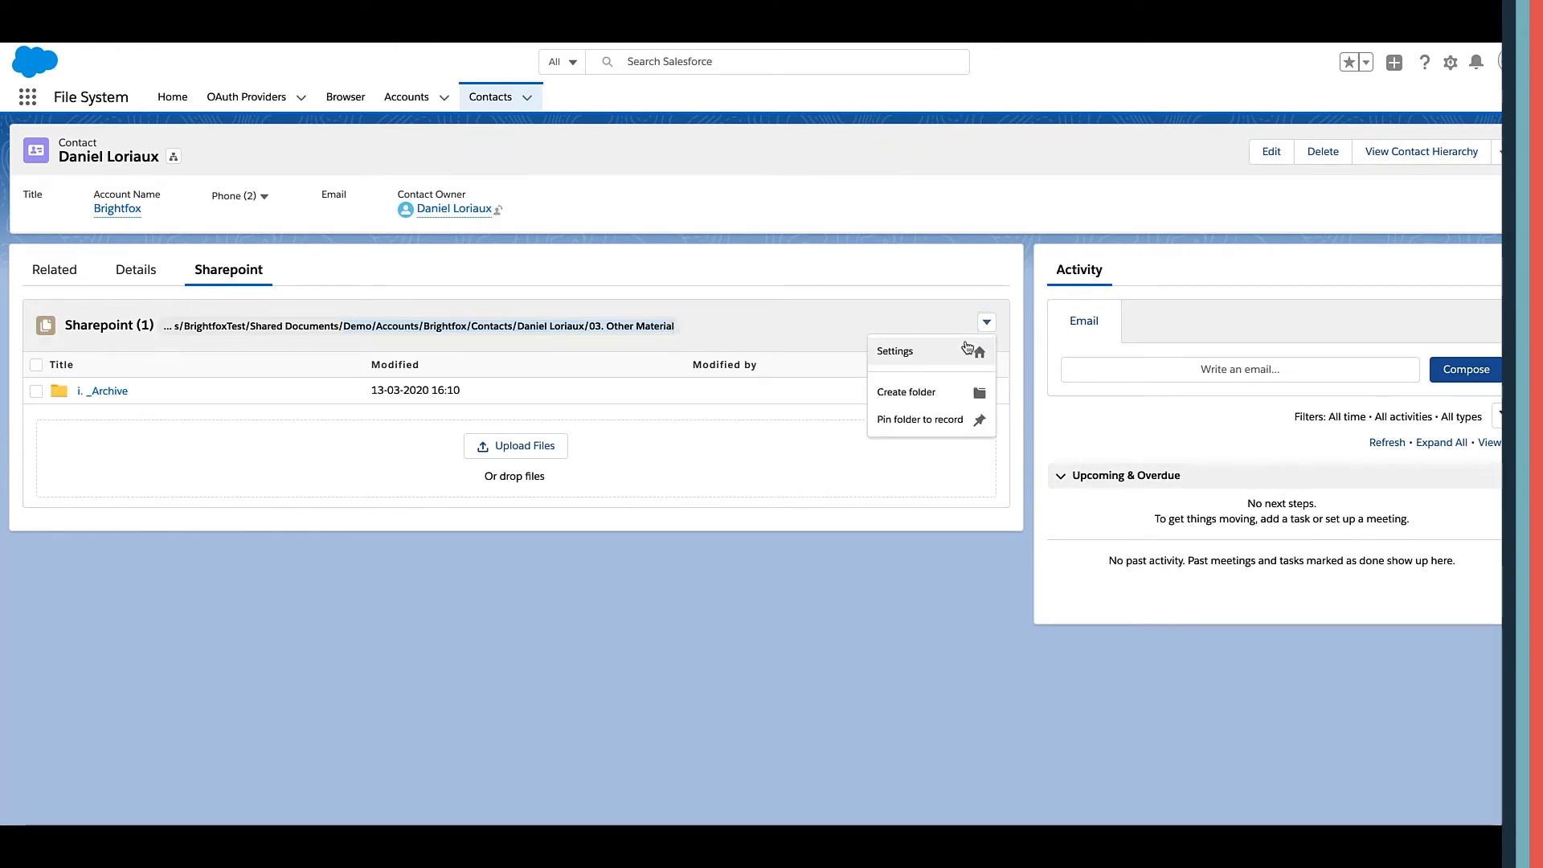
{"action": "left_click", "coordinate": [904, 392]}
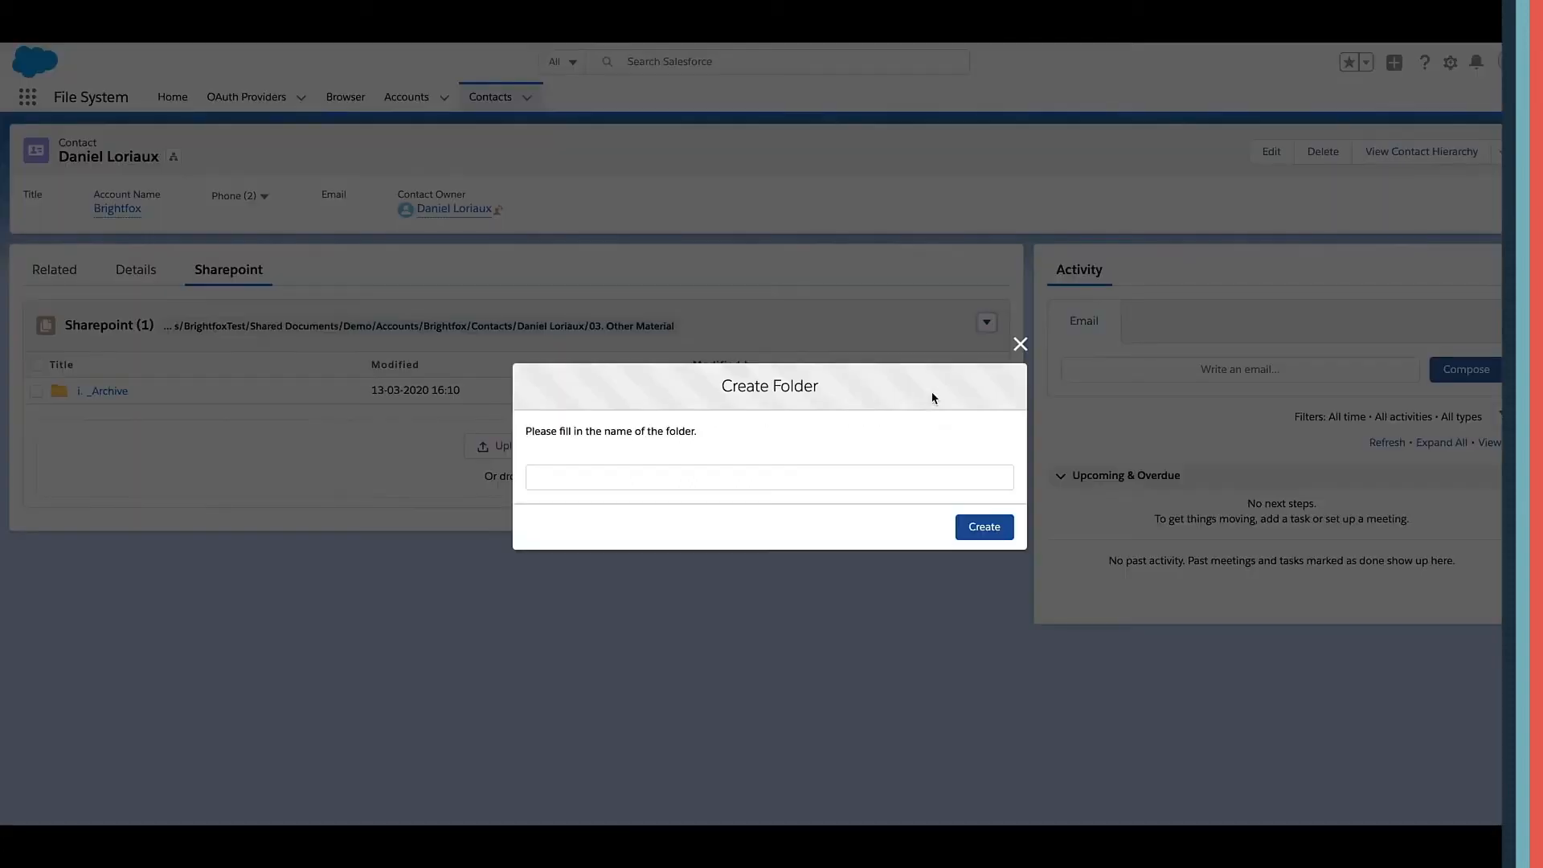
{"action": "type", "text": "Document"}
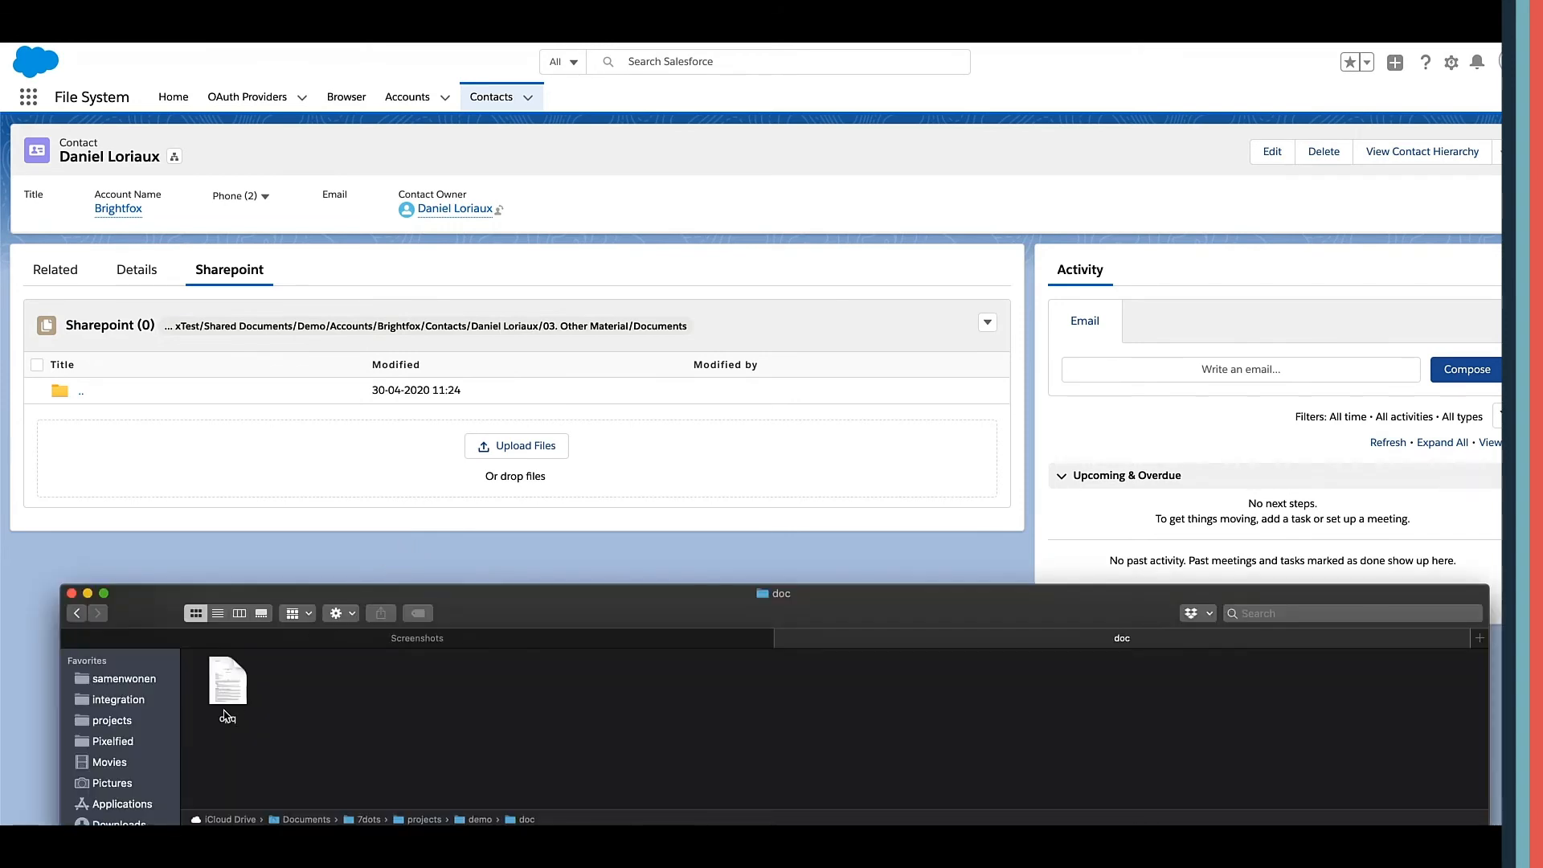
- Upload cpq.docx into the Documents folder and open it in Word Online
{"action": "left_click_drag", "start_coordinate": [227, 678], "coordinate": [498, 501]}
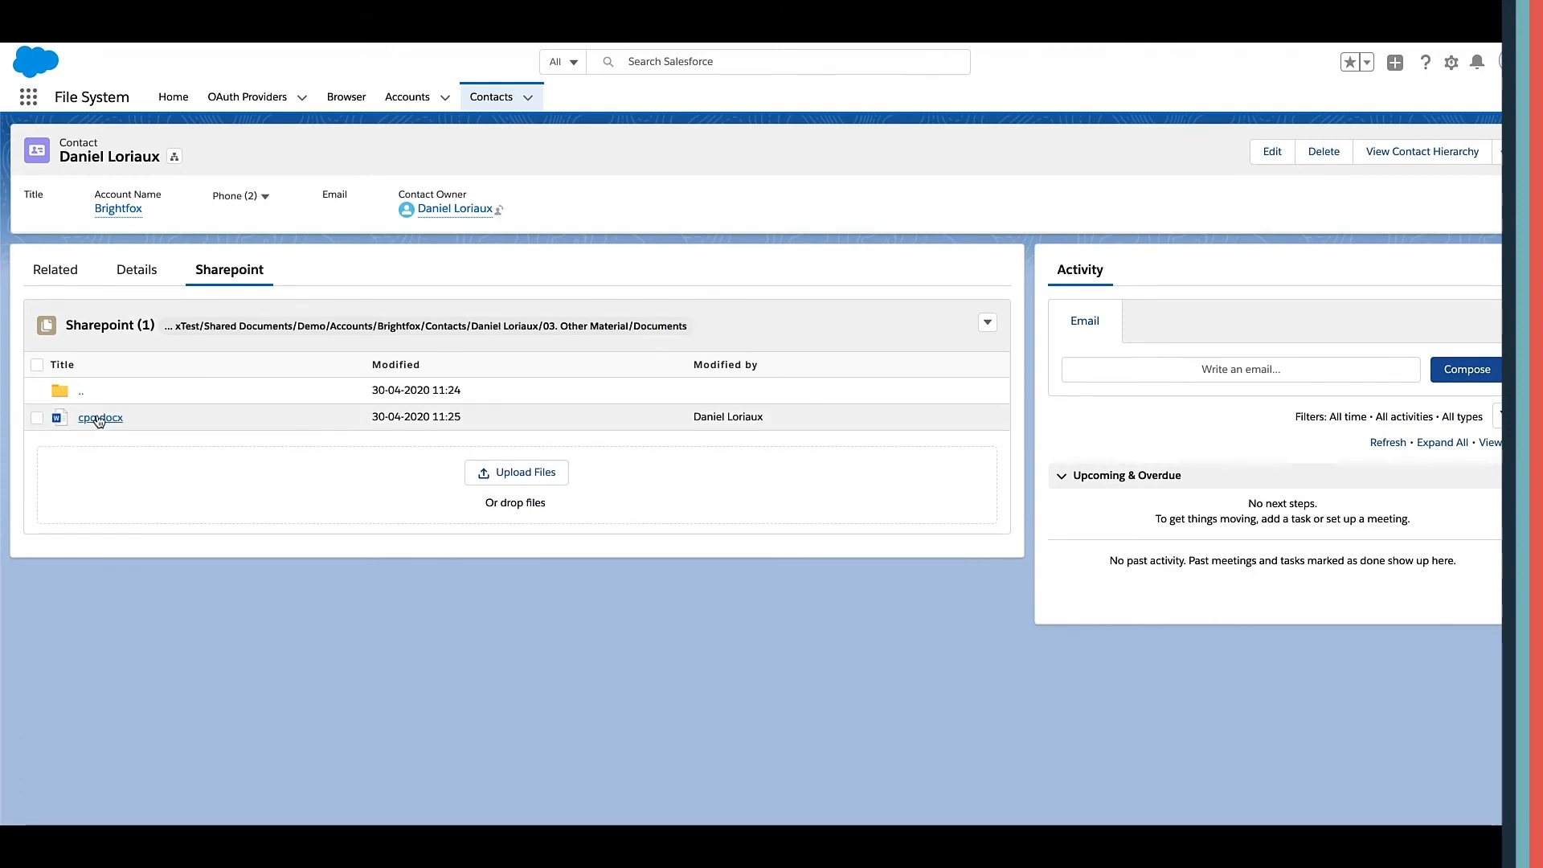
{"action": "left_click", "coordinate": [100, 418]}
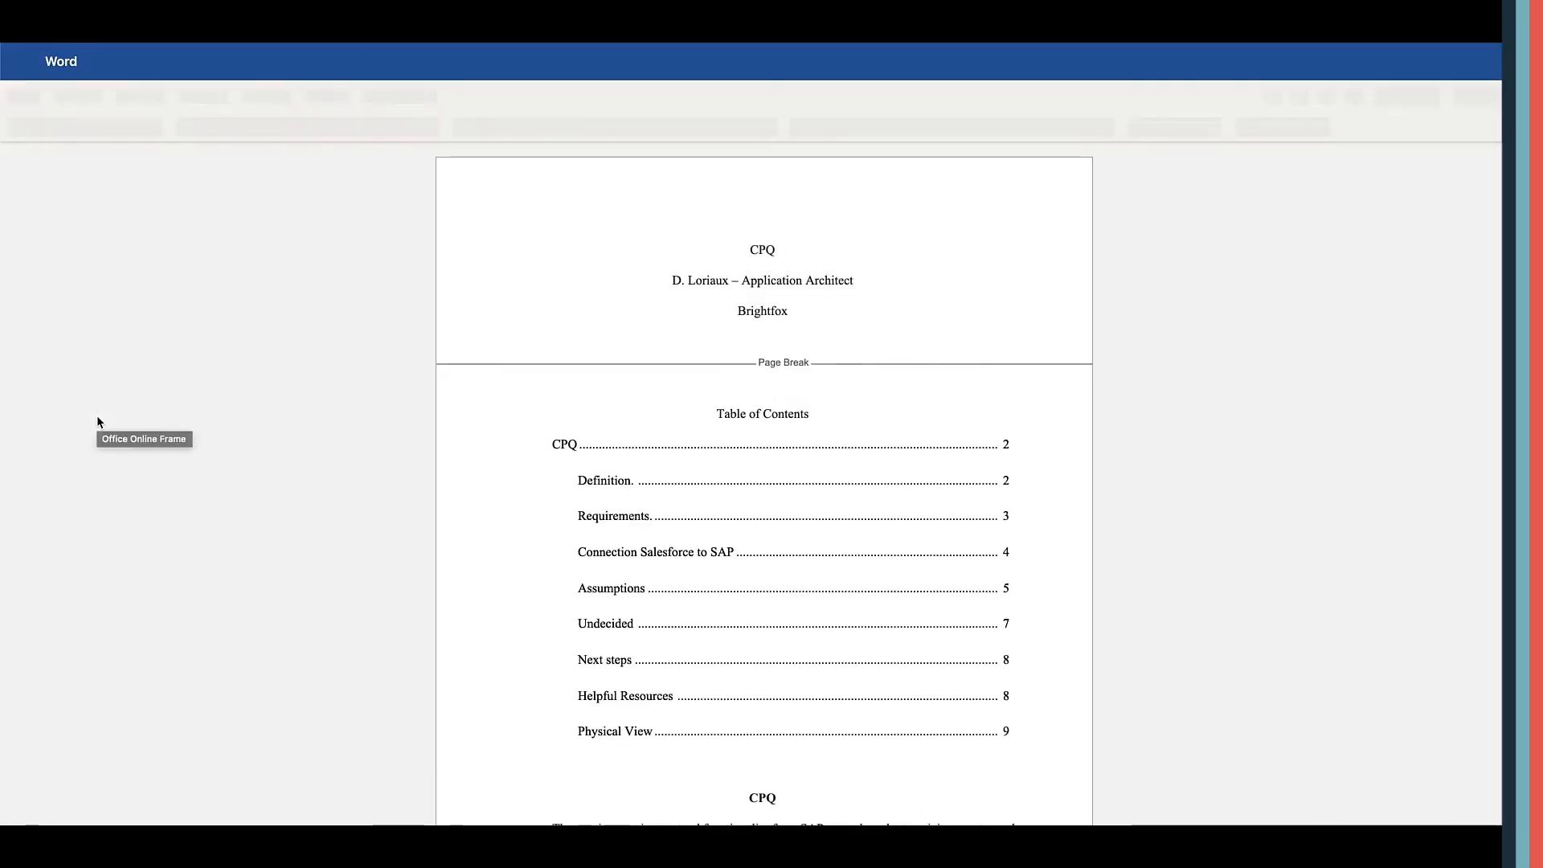